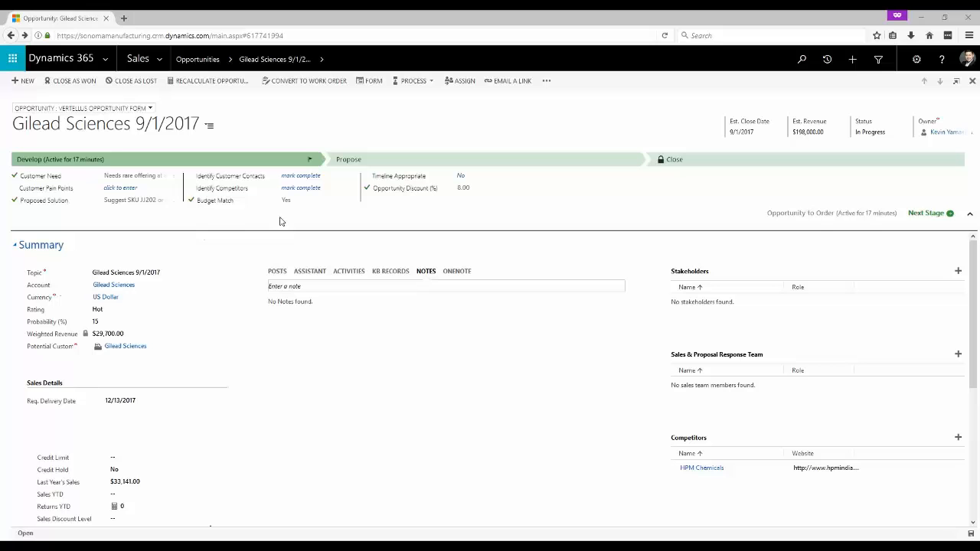
# Fill in the opportunity's discount details and open the Discount Approval stage's approval lookup
pyautogui.click(300, 175)
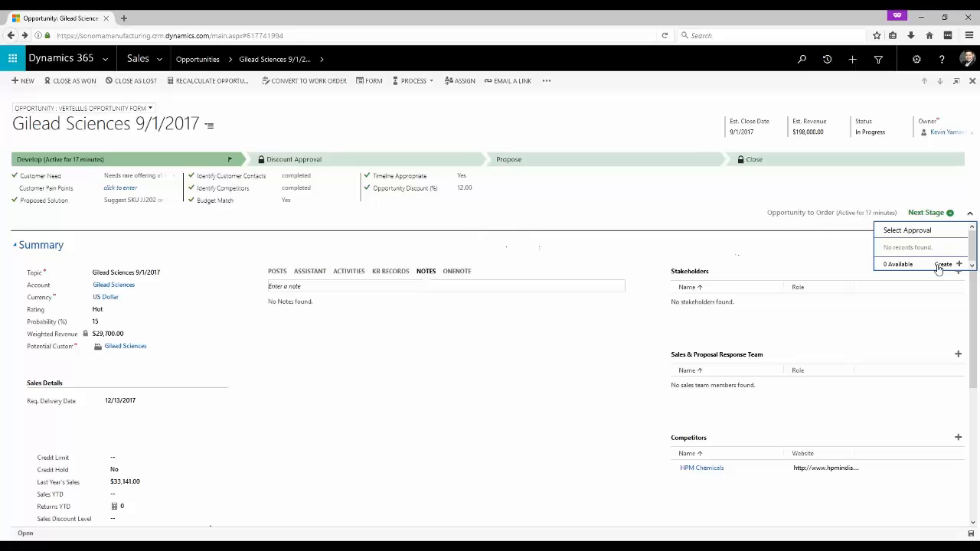
# Create and save a new Gilead Sciences 9/1/2017 Discount Approval record with an approver assigned
pyautogui.click(944, 264)
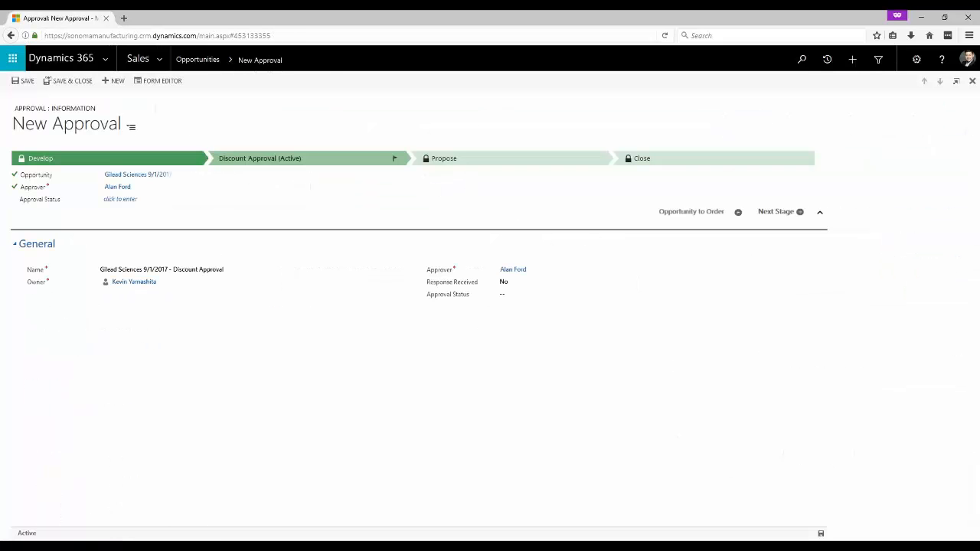
pyautogui.moveTo(264, 257)
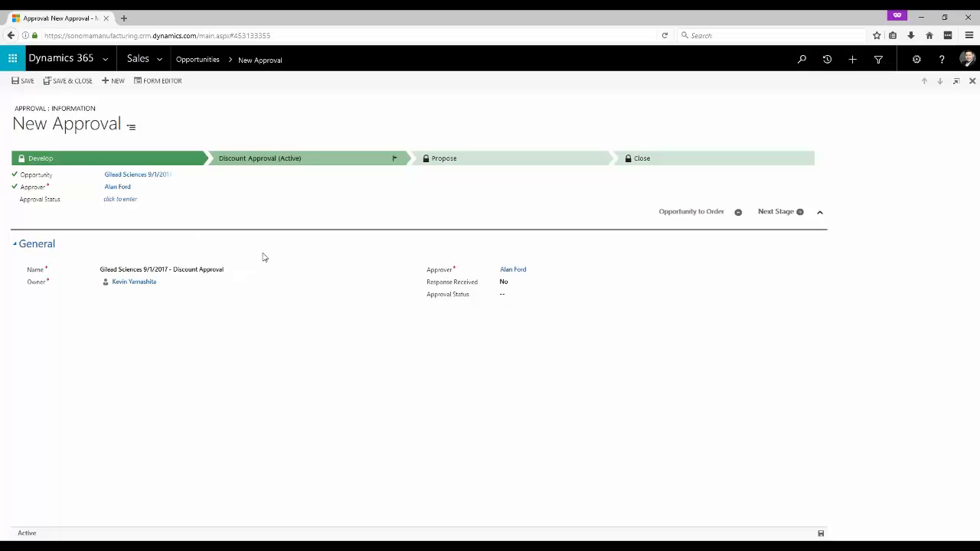
pyautogui.click(120, 199)
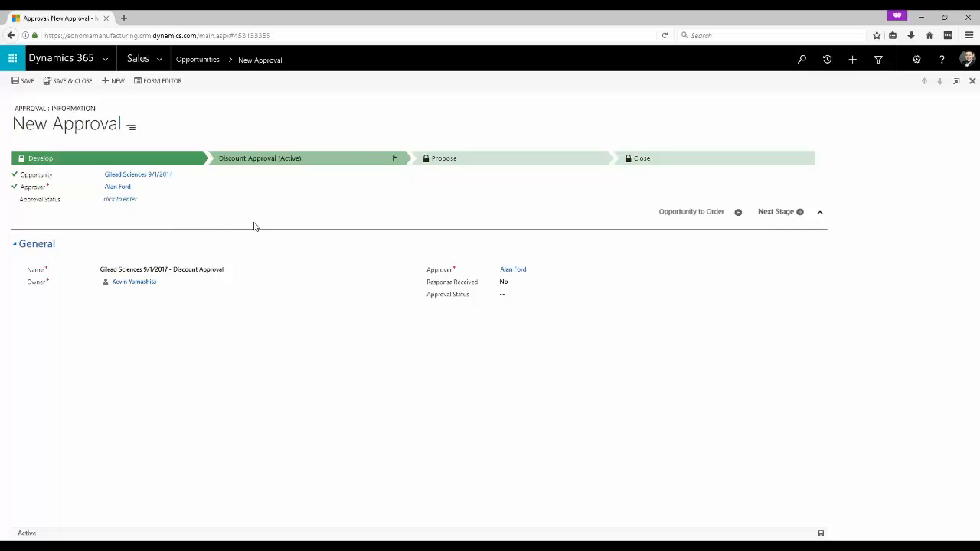
pyautogui.click(28, 79)
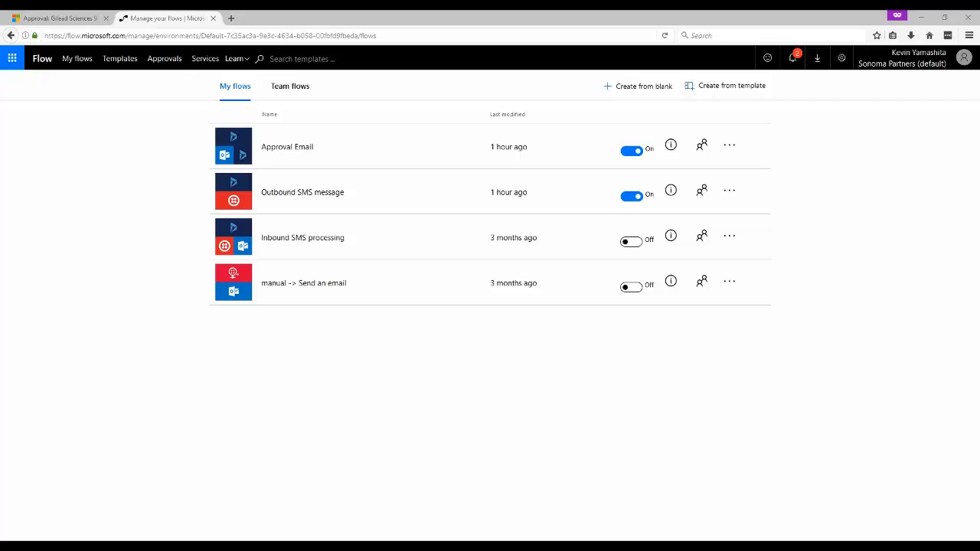
pyautogui.moveTo(389, 191)
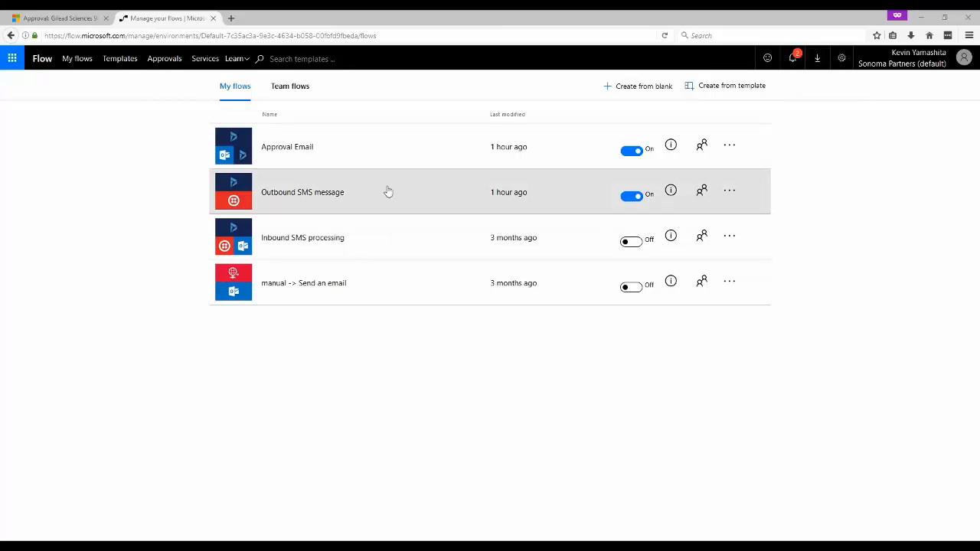
# Review the Outbound SMS flow's Send Text Message step, then the Approval Email flow's trigger
pyautogui.click(303, 193)
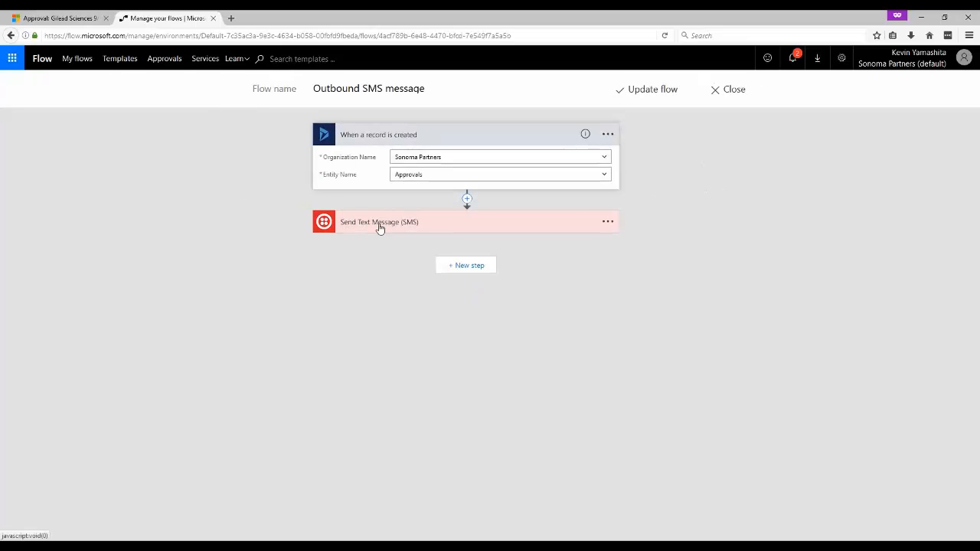
pyautogui.click(380, 222)
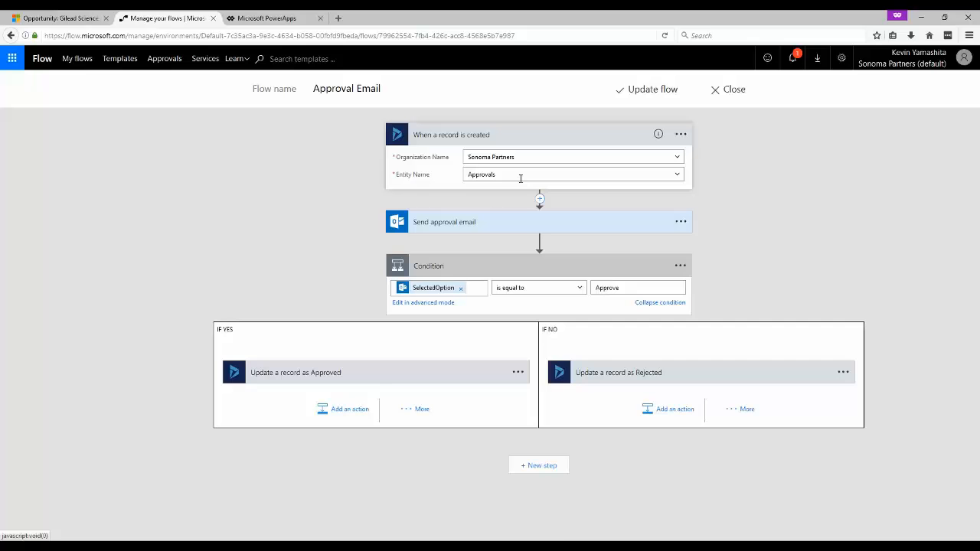
pyautogui.click(444, 222)
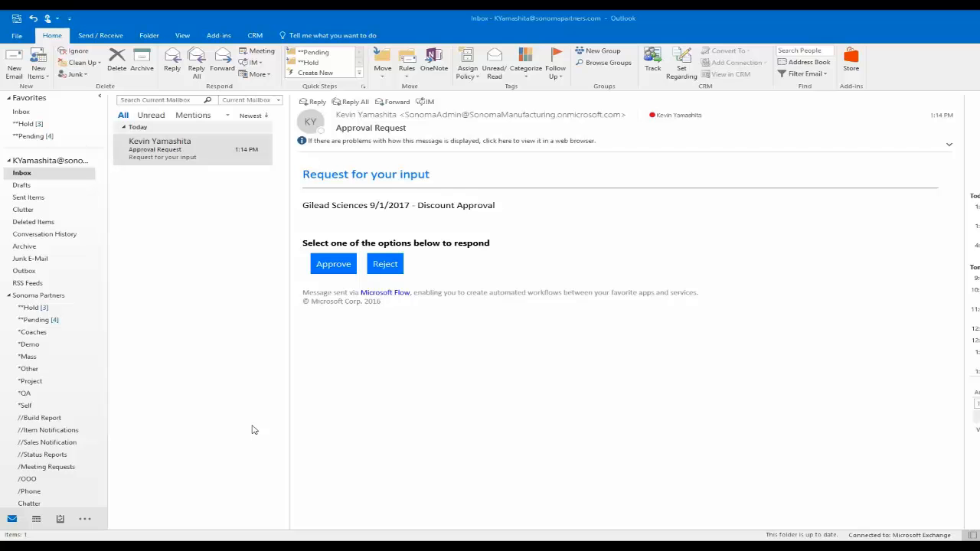
# Approve the Gilead Sciences 9/1/2017 discount request from the Outlook approval email
pyautogui.click(191, 149)
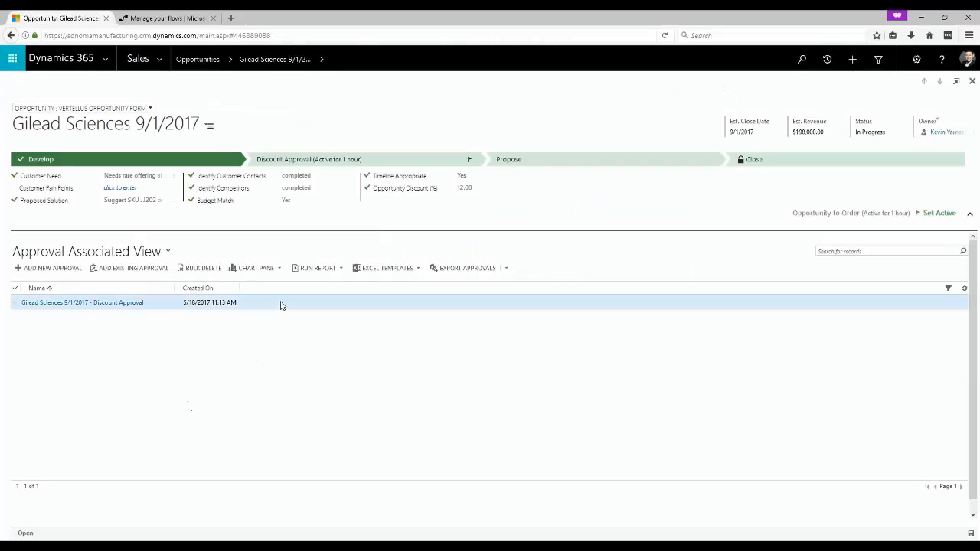
# View the Gilead Sciences discount approval record showing response received and status Approved
pyautogui.doubleClick(83, 302)
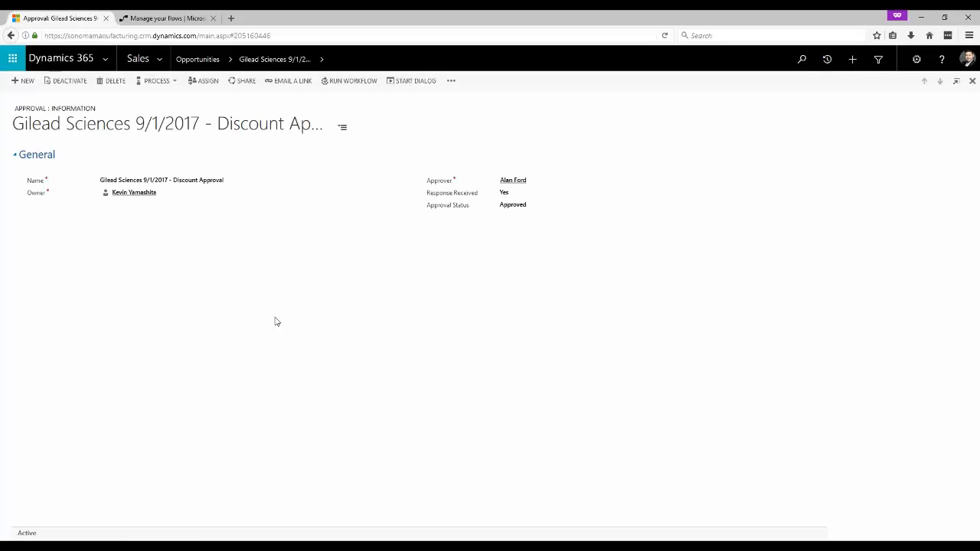
pyautogui.click(513, 206)
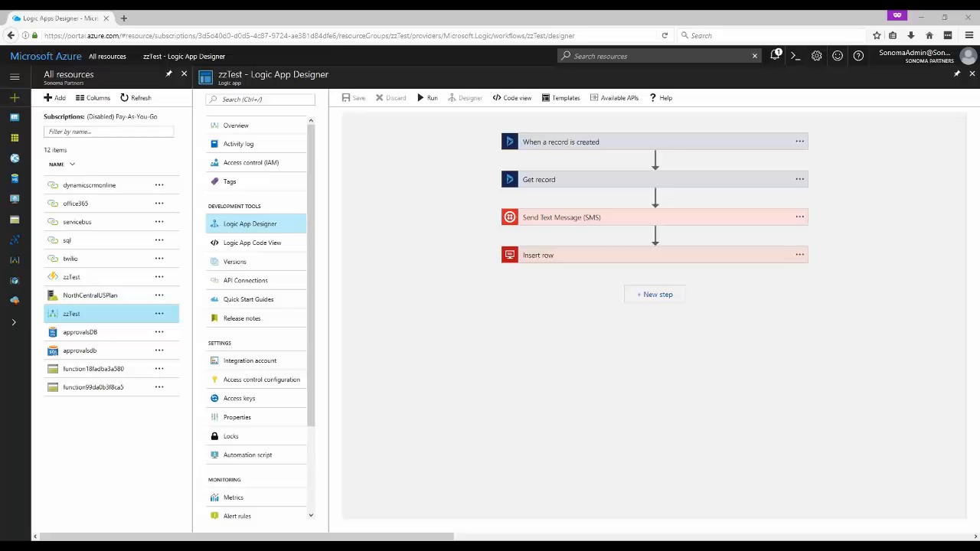
pyautogui.moveTo(574, 147)
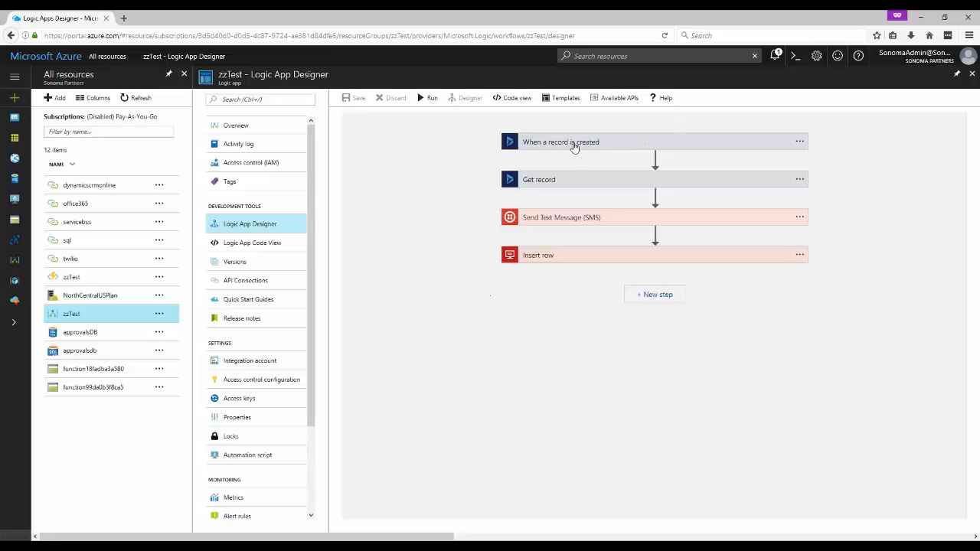
# Expand the zzTest logic app's record-created trigger and Send Text Message (SMS) action settings
pyautogui.click(560, 141)
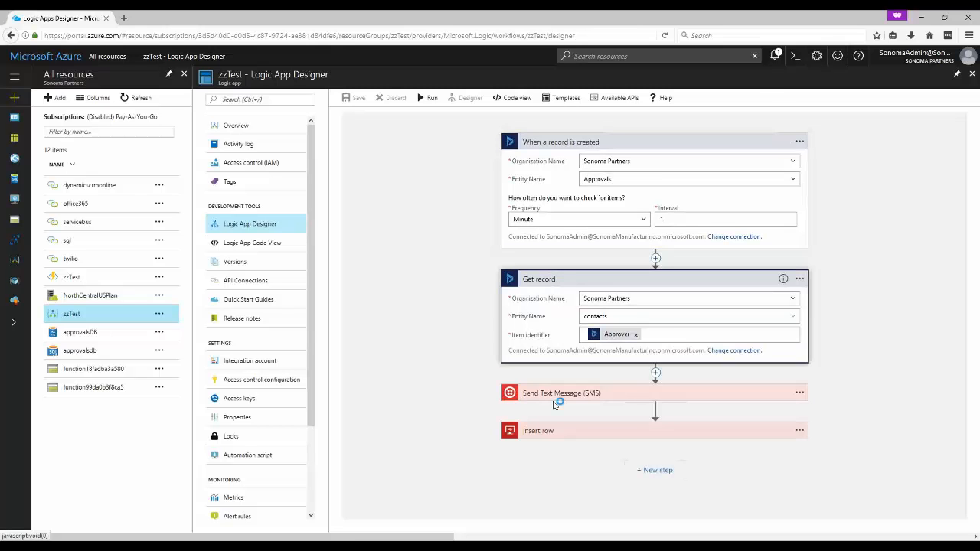
pyautogui.click(560, 392)
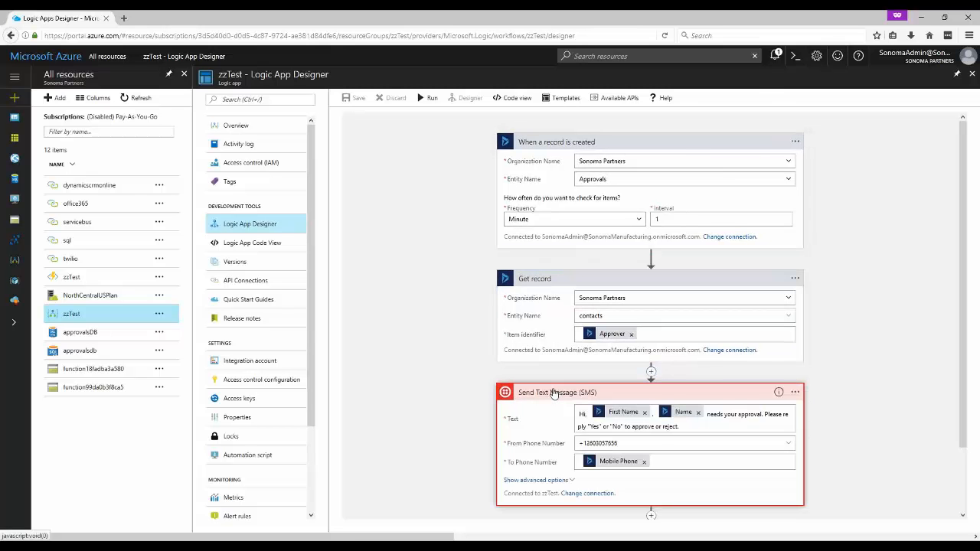